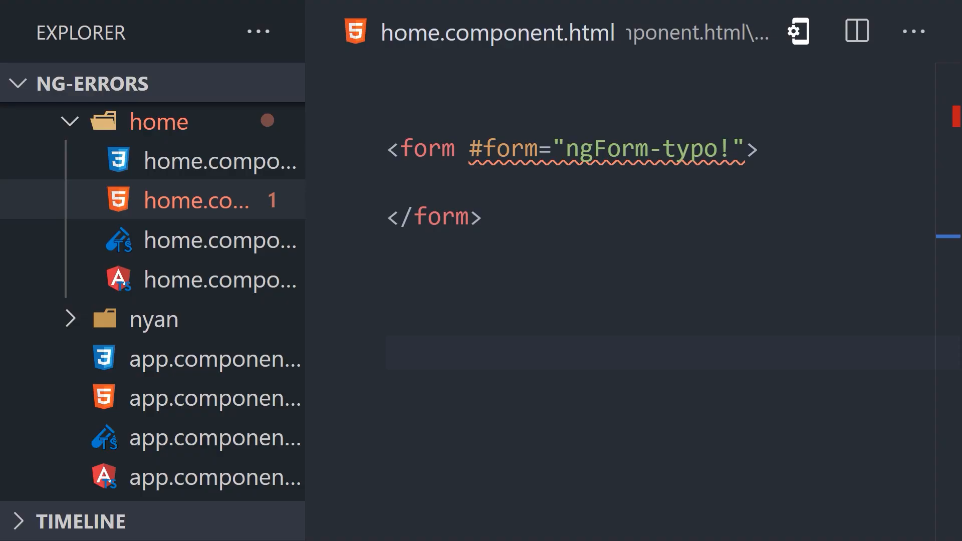
# - Point out the flagged #form="ngForm-typo!" reference in home.component.html
pyautogui.click(727, 148)
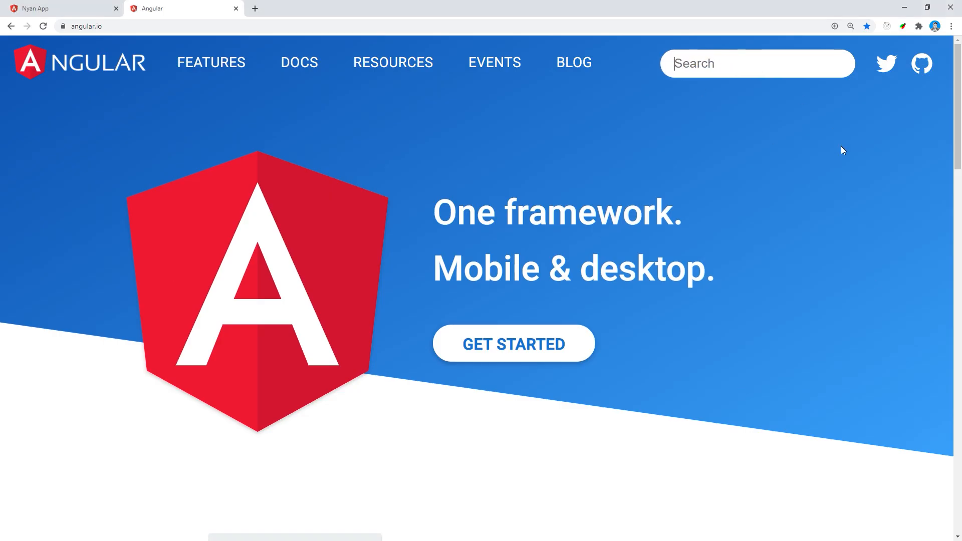
# - Search angular.io for ngForm
pyautogui.write('ngForm')
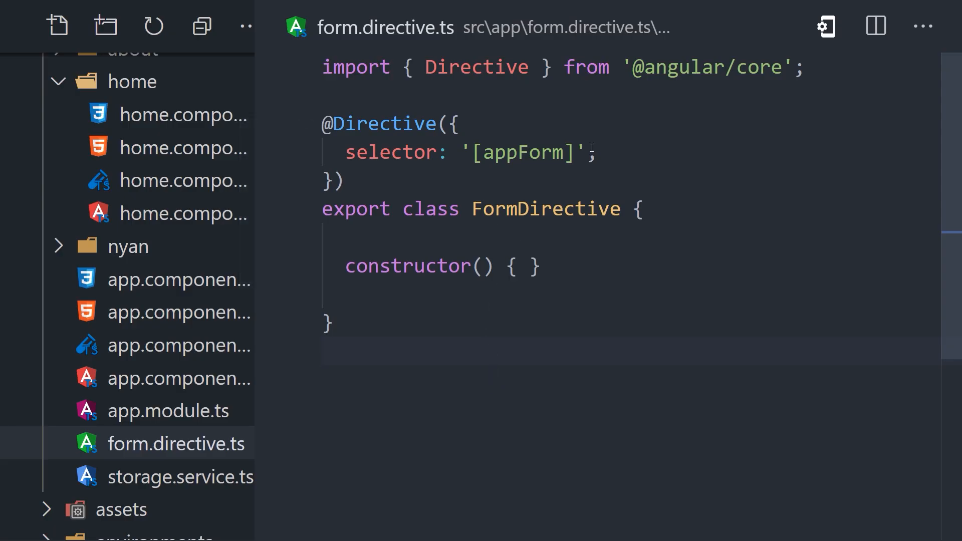
# - Add appForm and a #form="appForm" reference to the home template's form tag
pyautogui.doubleClick(520, 152)
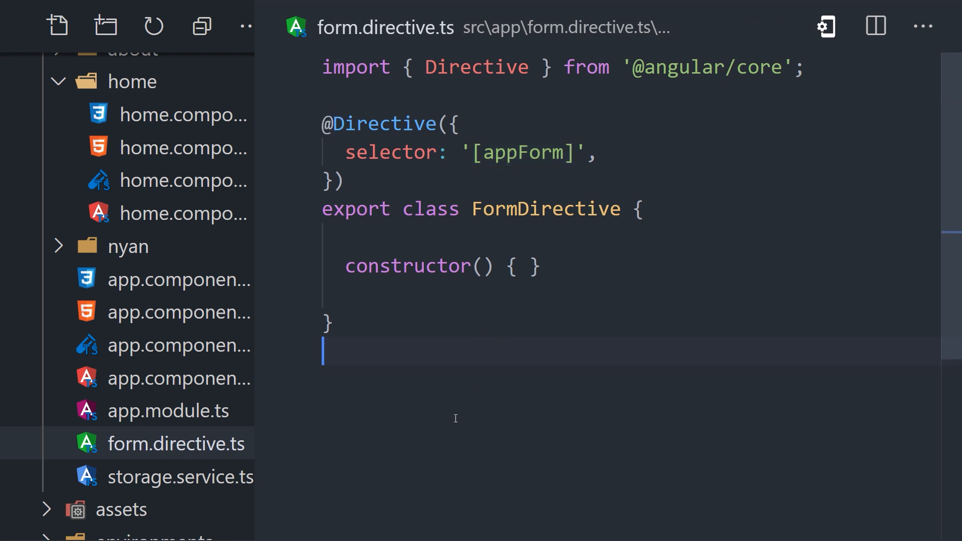
pyautogui.click(183, 148)
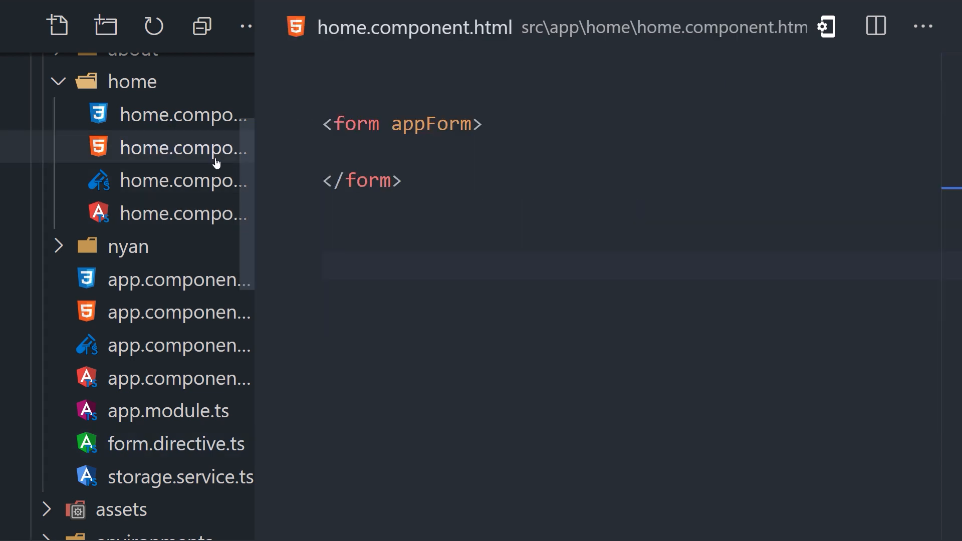
pyautogui.click(402, 124)
pyautogui.write(' #form="appForm"')
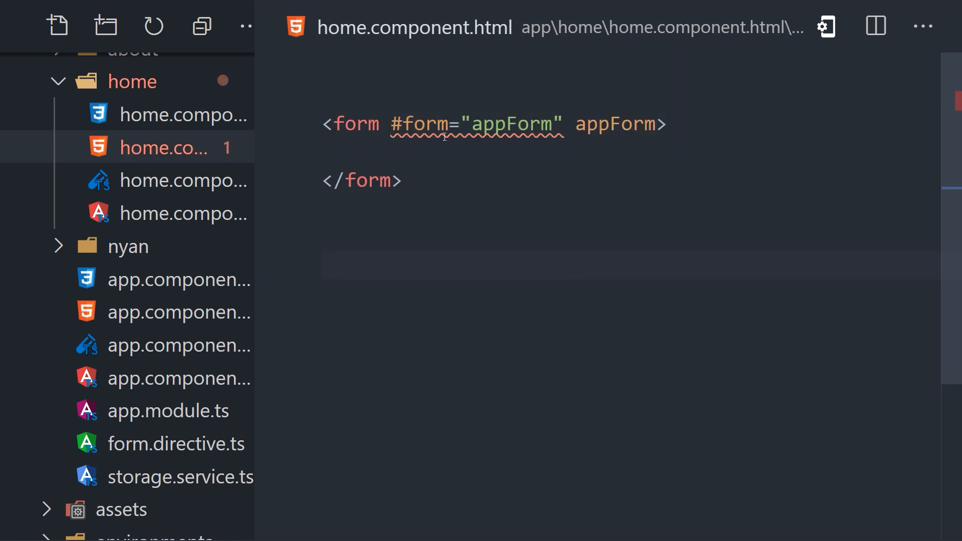
pyautogui.moveTo(404, 125)
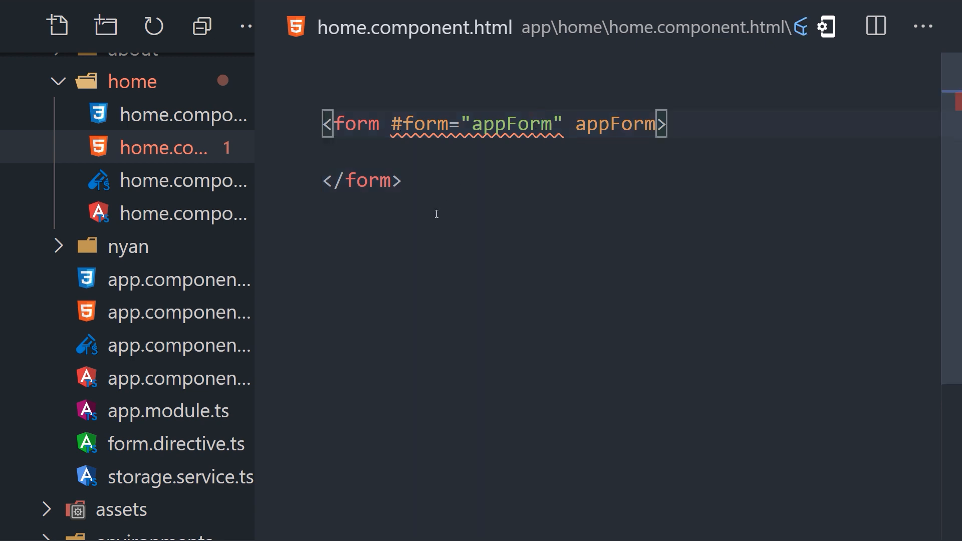
pyautogui.click(176, 443)
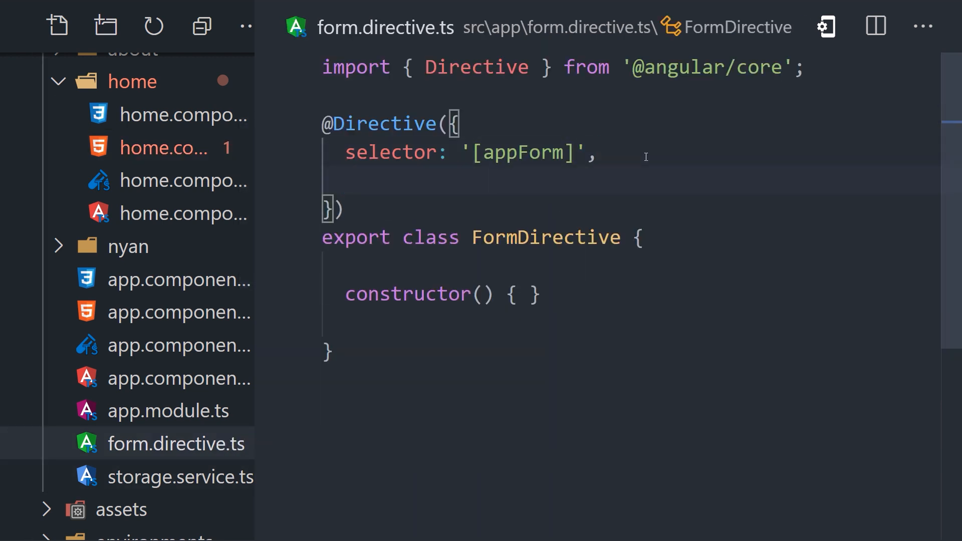
# - Add exportAs: 'appForm' to FormDirective and confirm the home template error clears
pyautogui.write('exportAs')
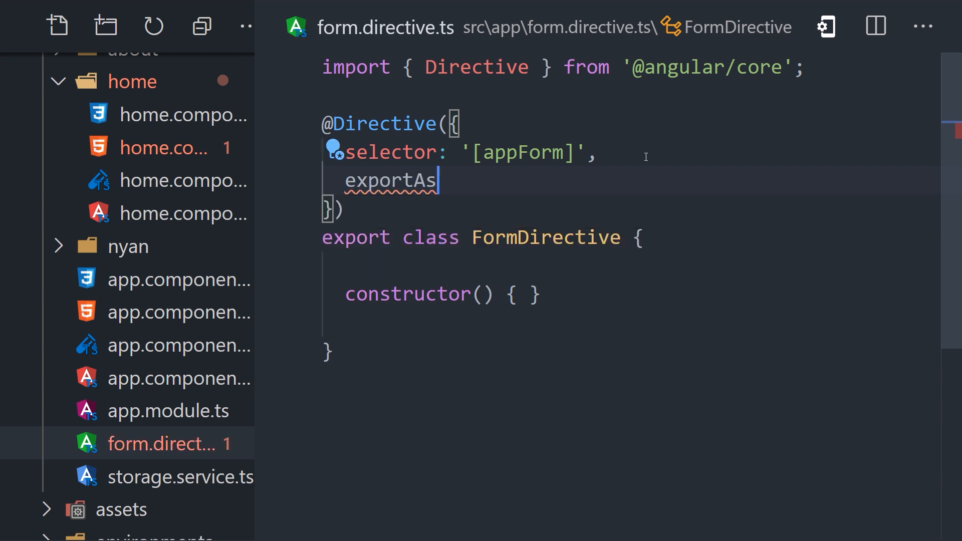
pyautogui.write(": 'appForm'")
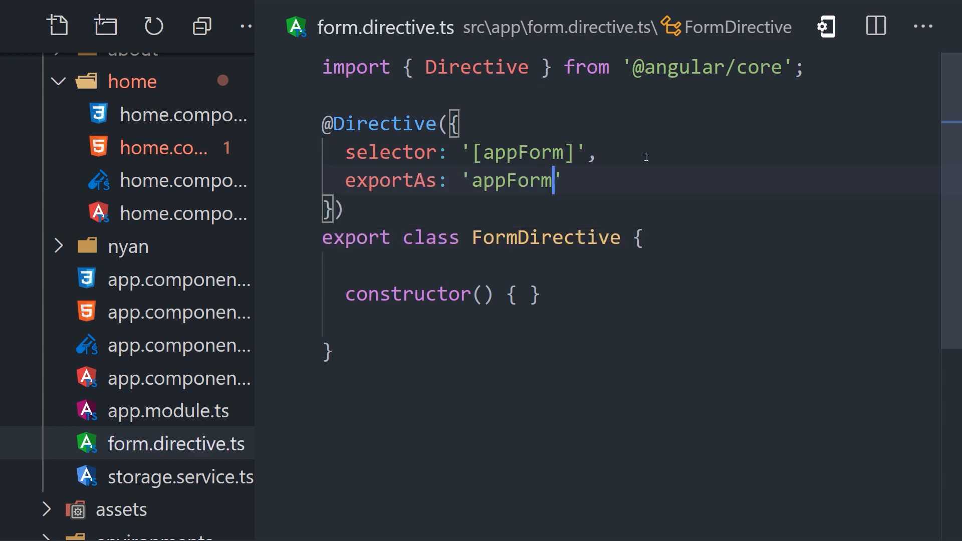
pyautogui.click(168, 148)
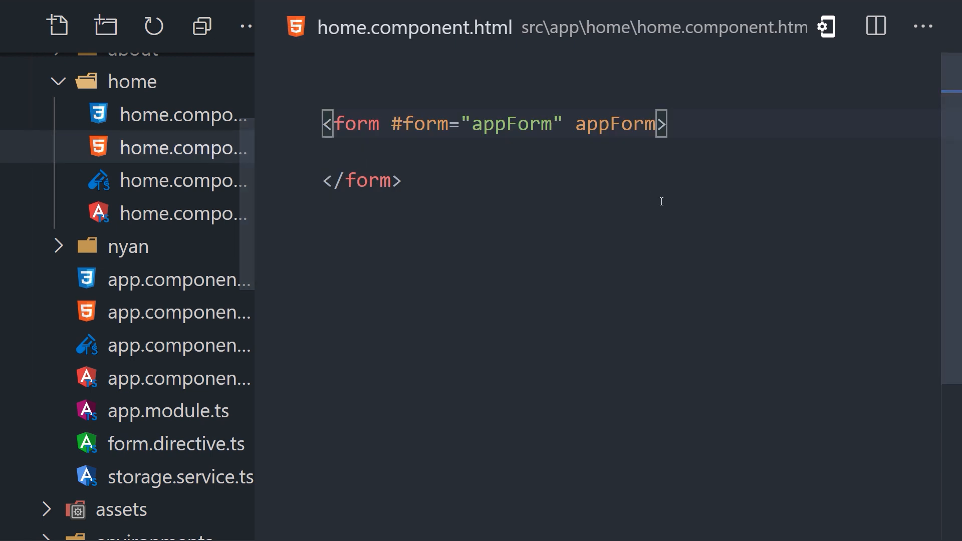
pyautogui.click(494, 124)
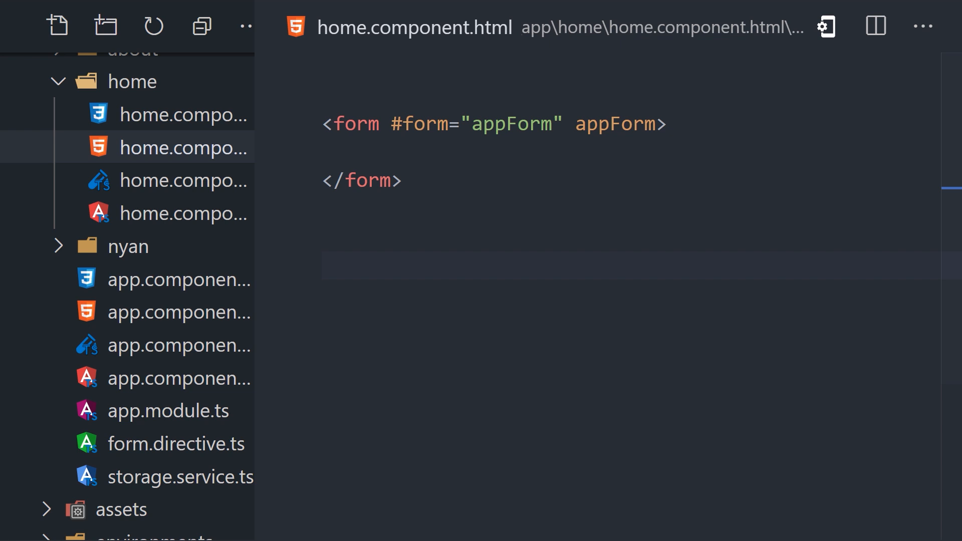
# - Give SpecialModule declarations [PrivateComponent, IconComponent] and exports [IconComponent] in app.module.ts
pyautogui.click(168, 411)
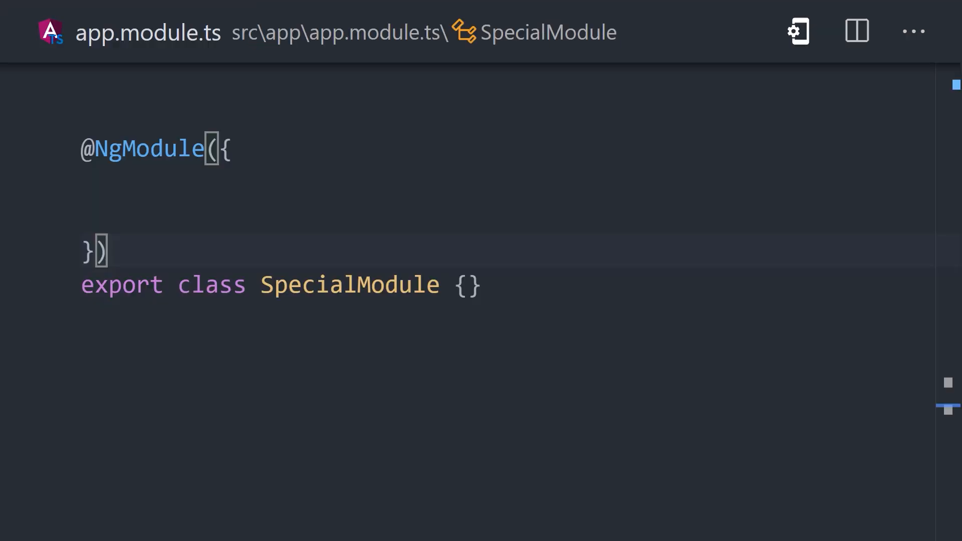
pyautogui.moveTo(30, 274)
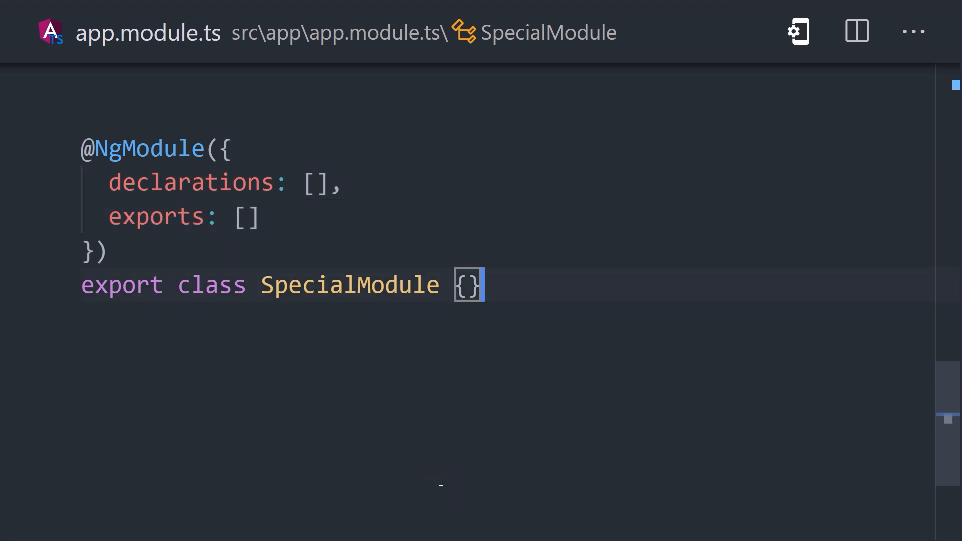
pyautogui.write('PrivateComponent')
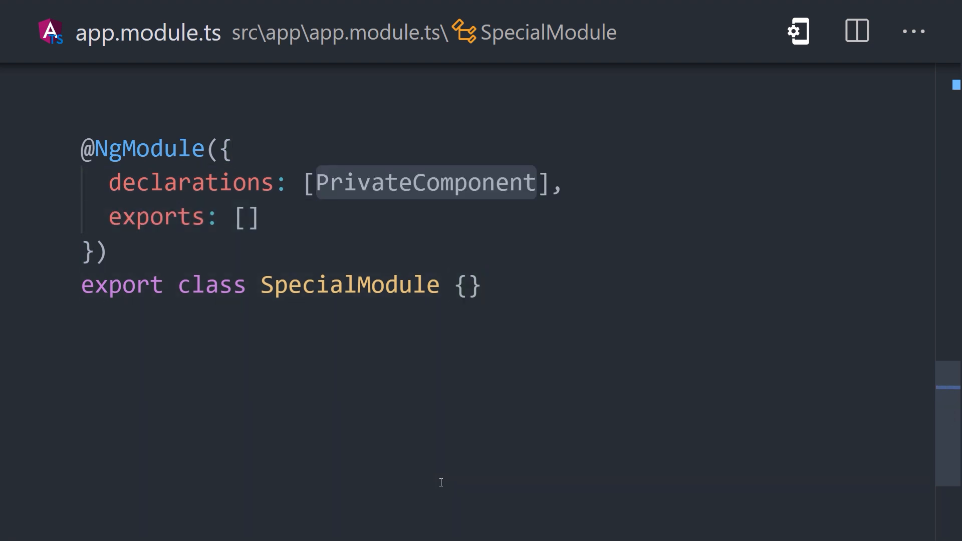
pyautogui.write(', IconComponent')
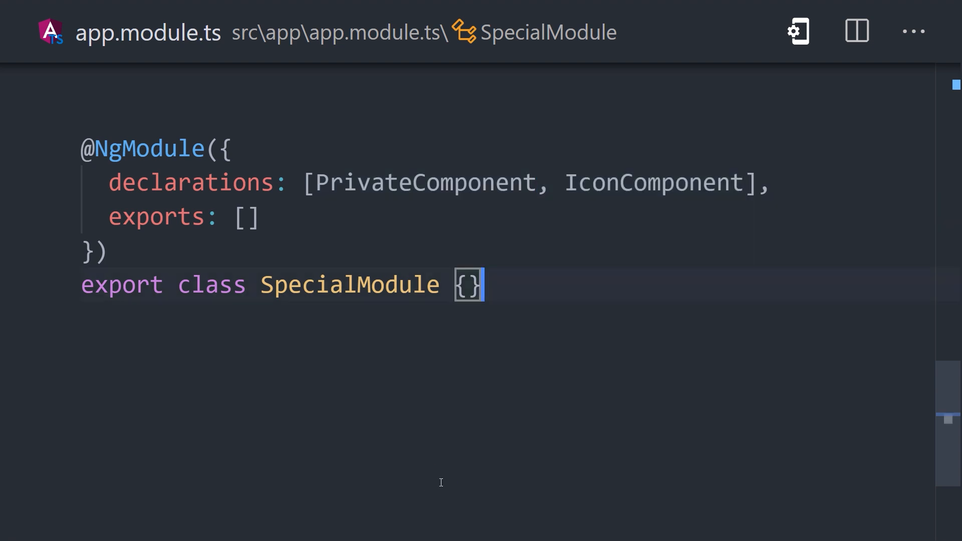
pyautogui.moveTo(449, 514)
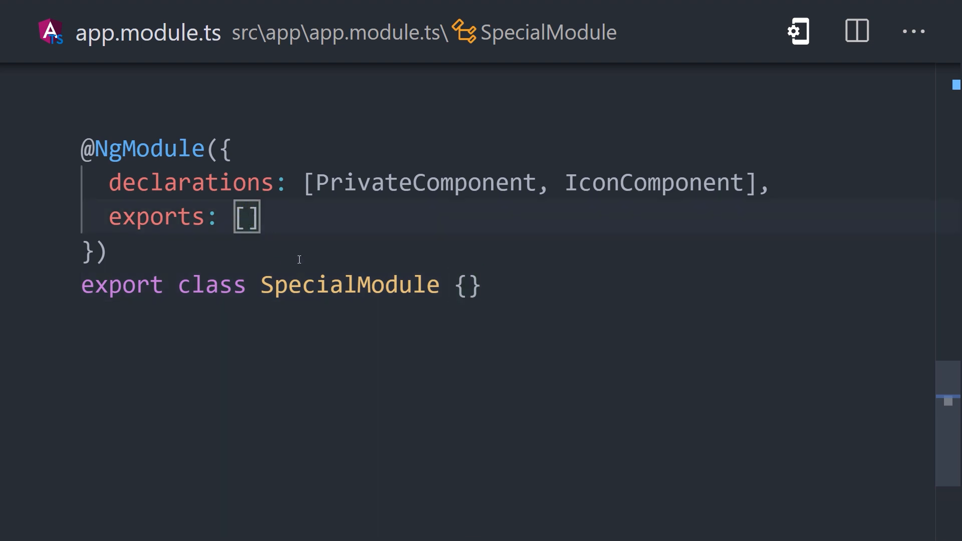
pyautogui.write('IconComponent')
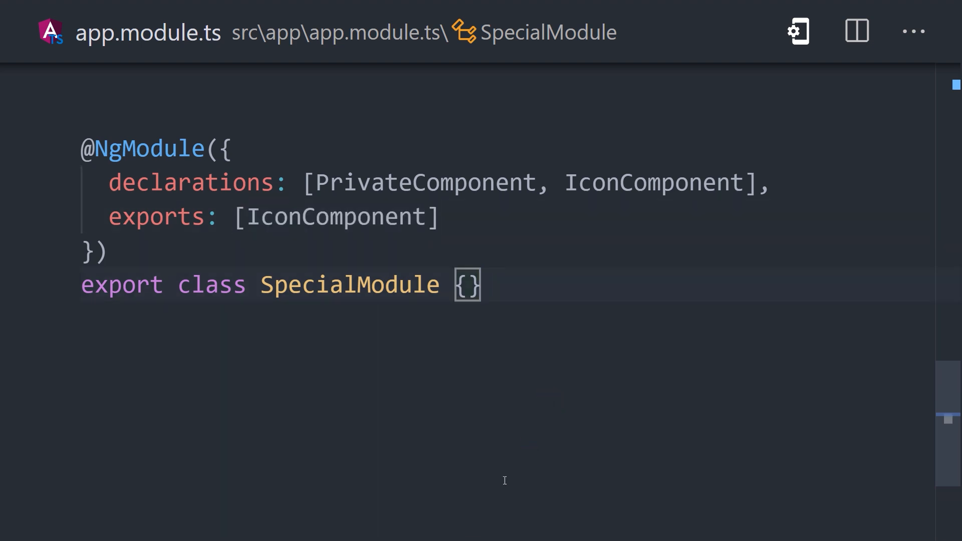